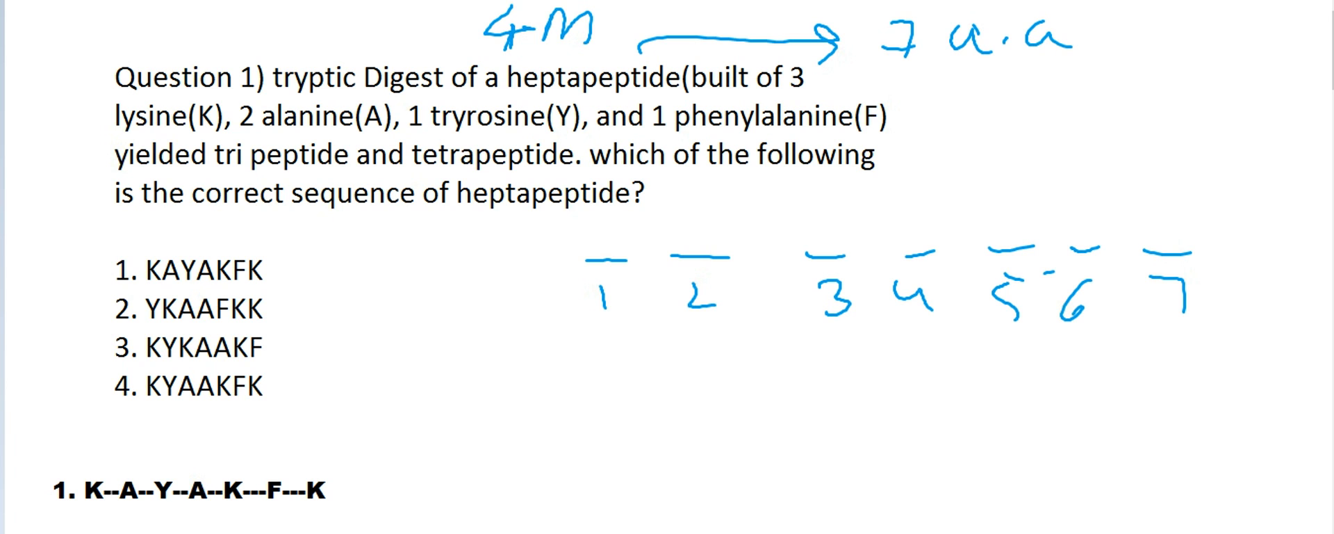
- Sketch the trypsin arrow splitting the seven-residue peptide into 3-residue and 4-residue fragments
drag(861, 328, 866, 374)
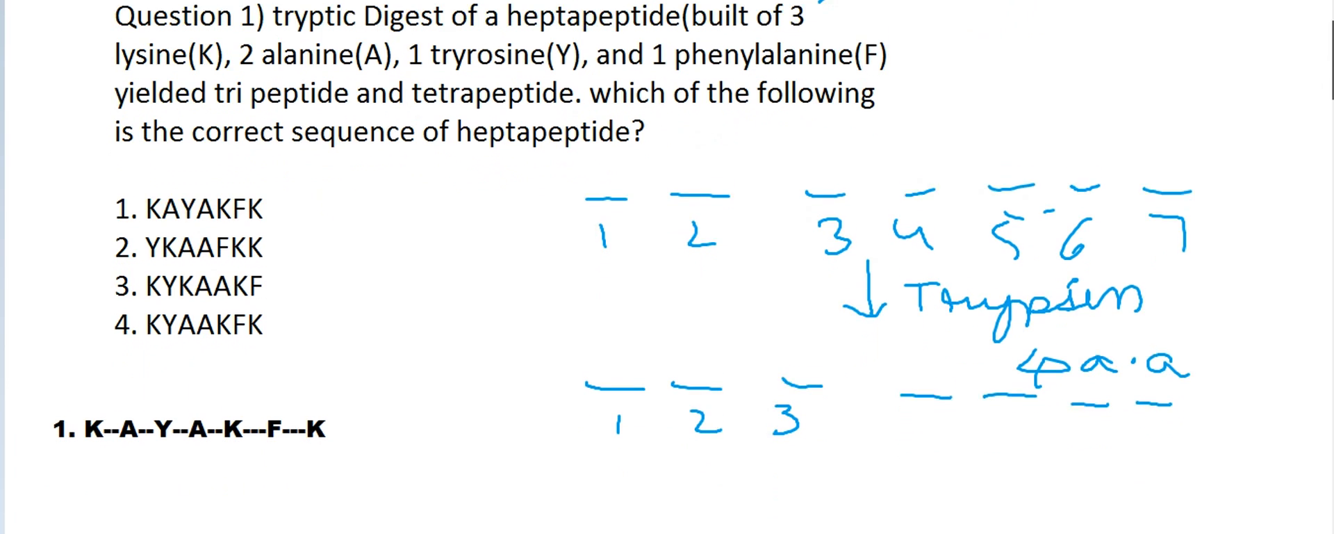
- Scroll down to the space below the digest sketch for the endopeptidase note
scroll(down, 3)
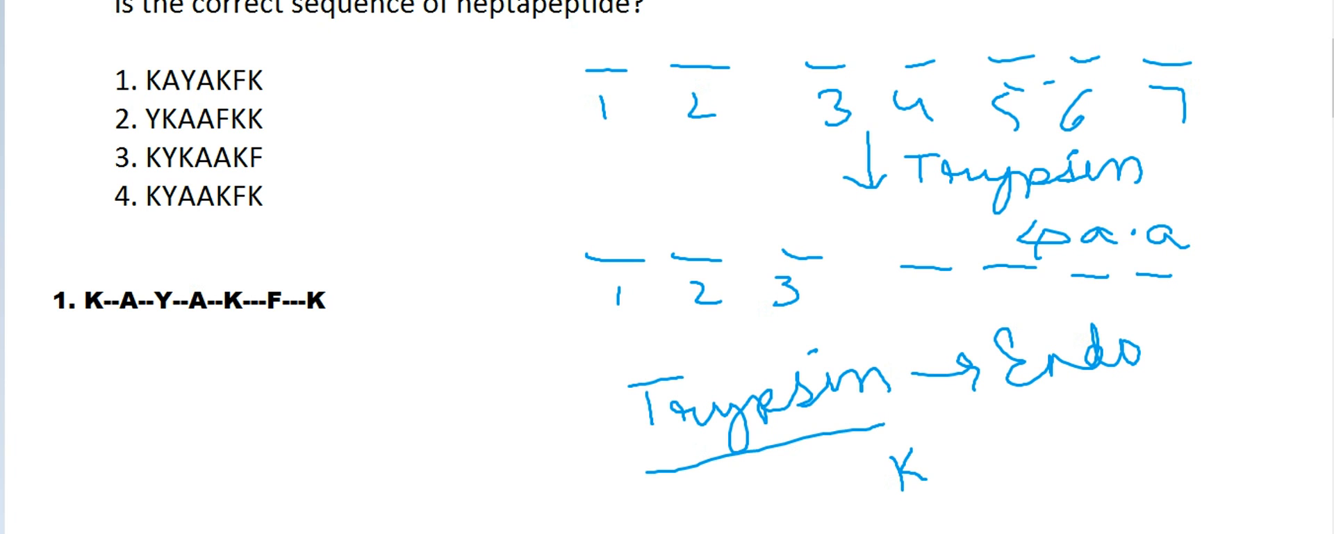
scroll(down, 3)
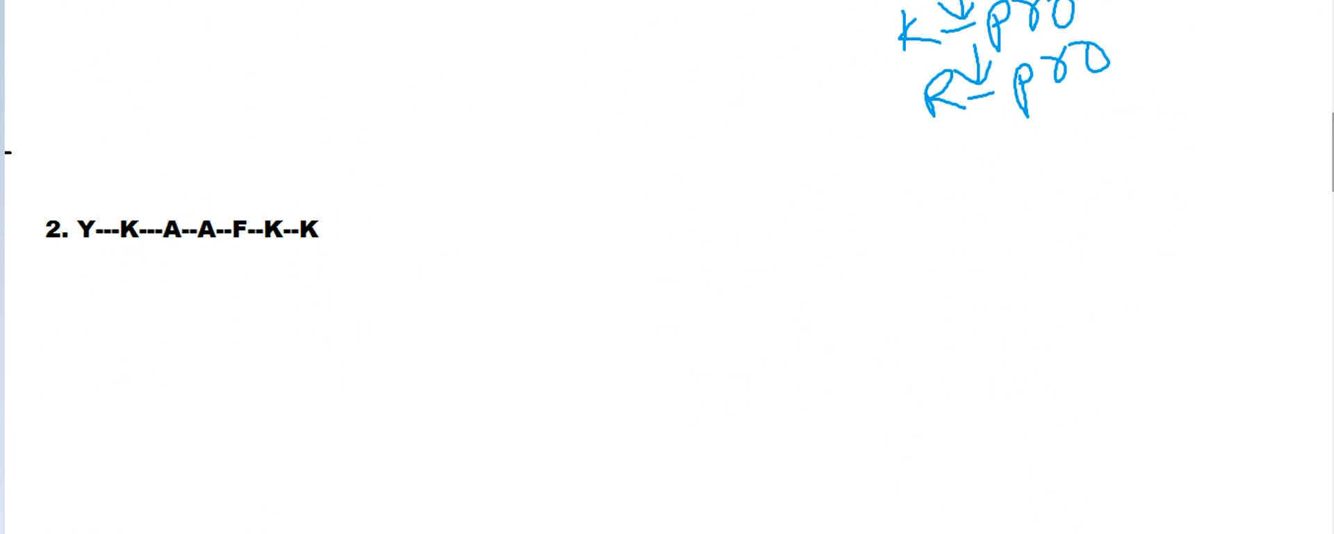
- Draw the cleavage arrow between the first K and A in Y-K-A-A-F-K-K
drag(152, 183, 153, 213)
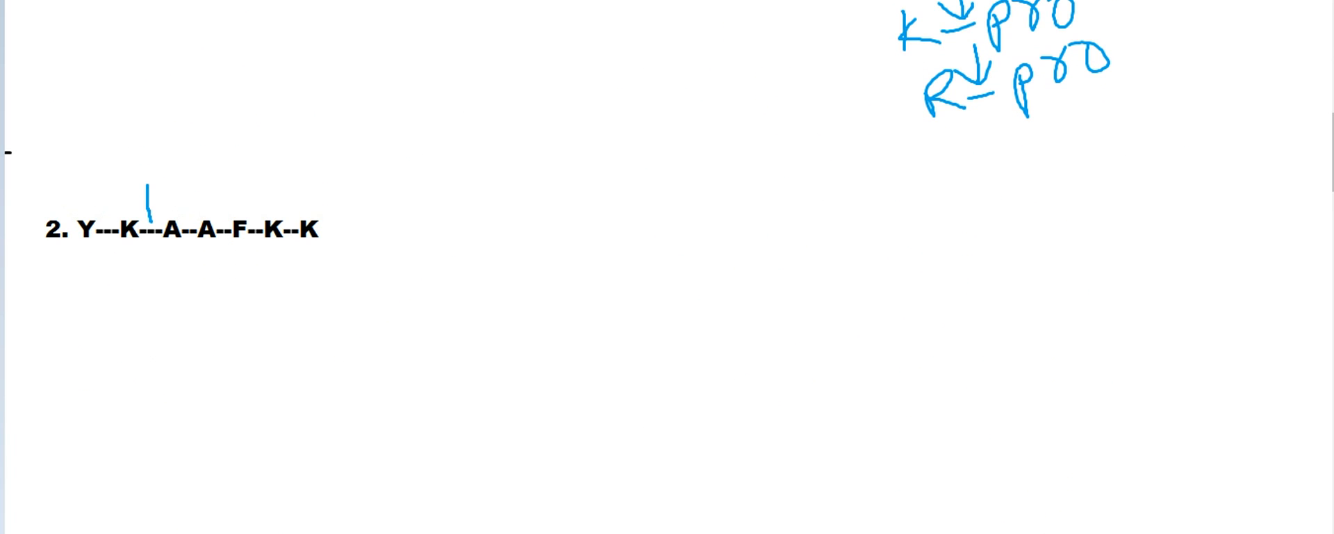
drag(149, 183, 149, 222)
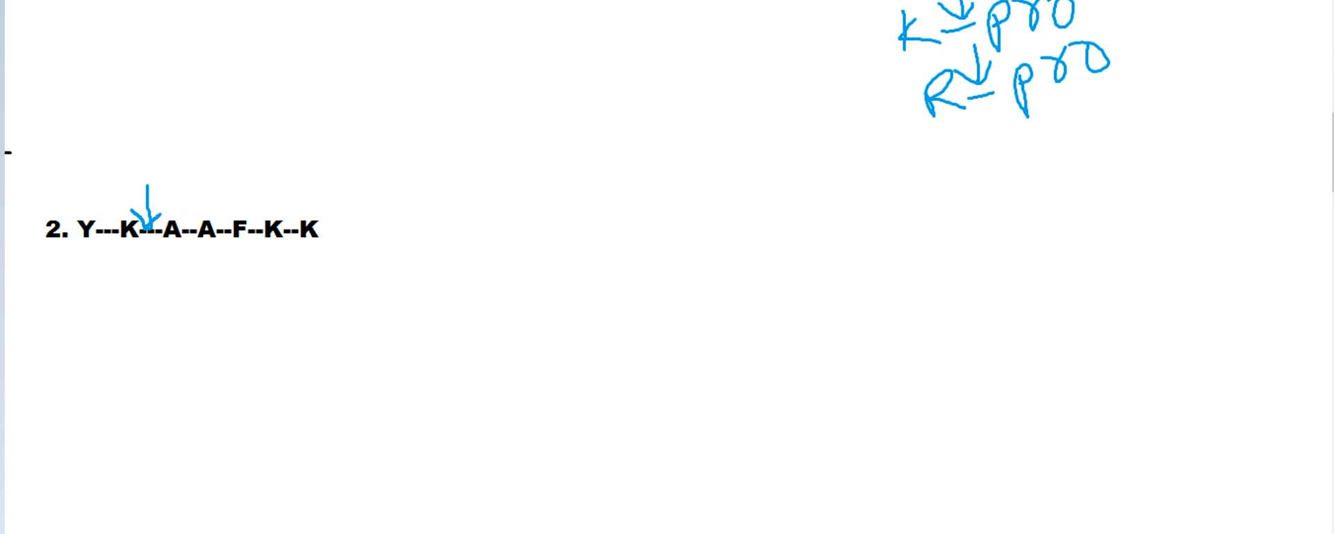